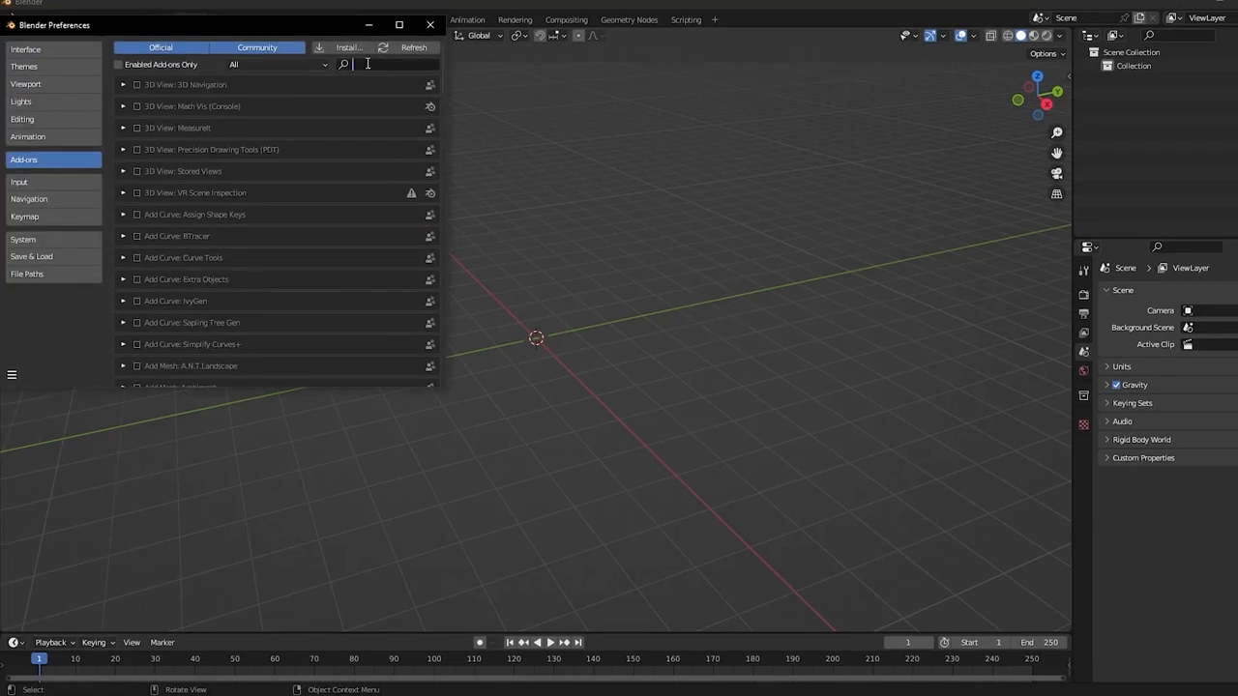
Search 'land' in Add-ons and enable Add Mesh: A.N.T. Landscape, then leave Preferences.
text(land)
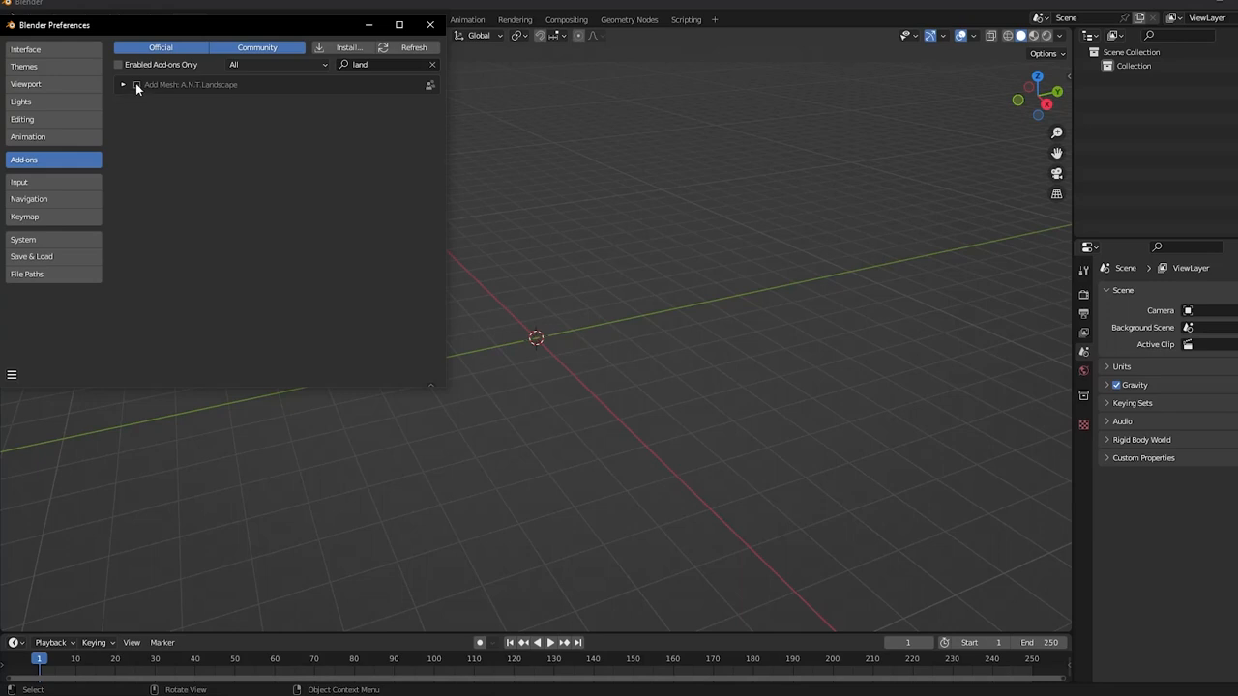
click(137, 84)
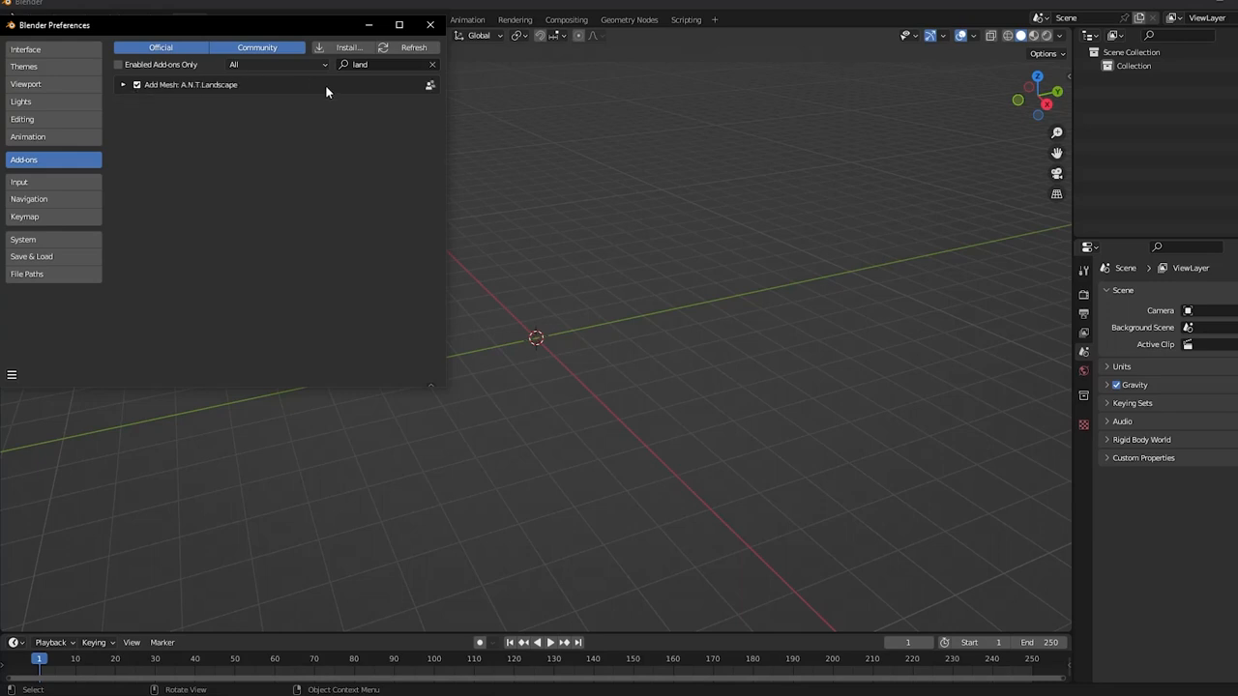
click(123, 84)
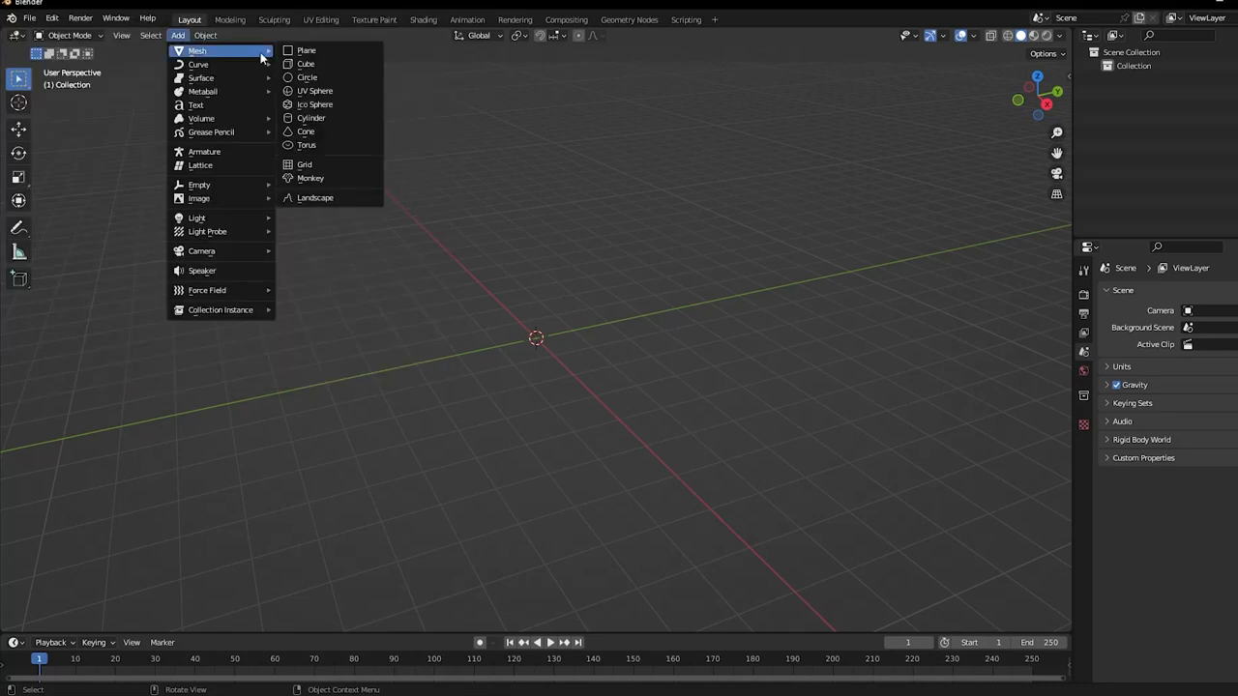
mouse_move(314, 198)
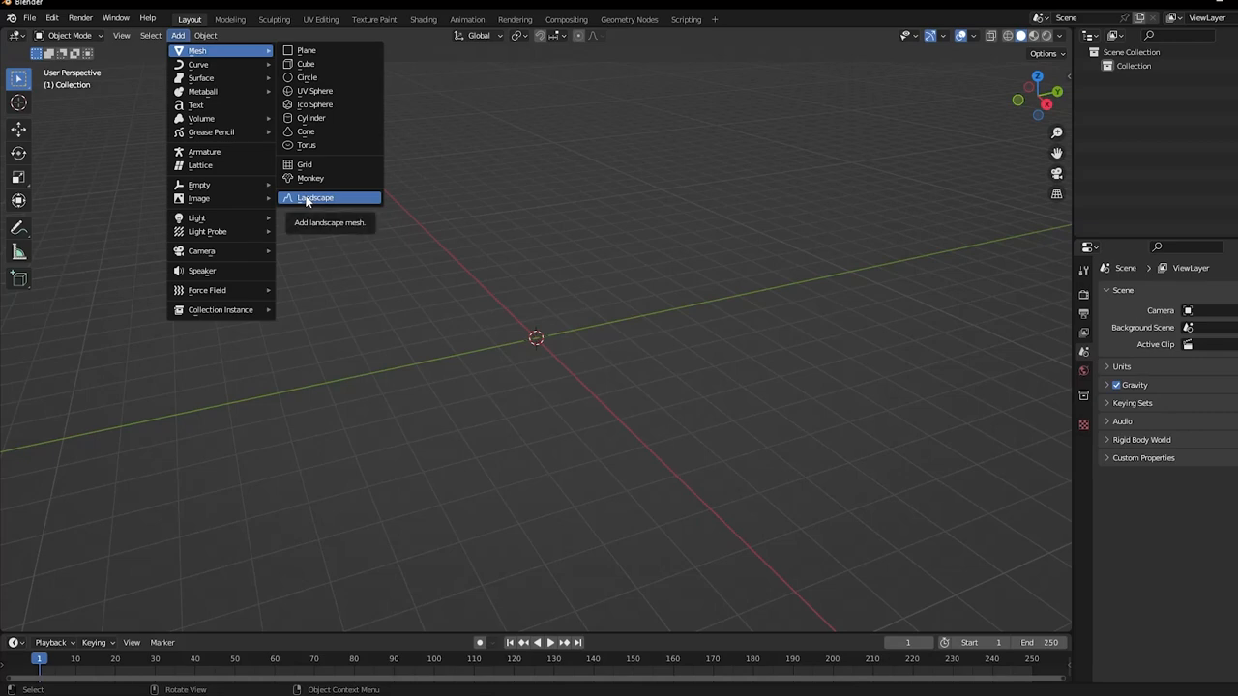
Add an A.N.T. Landscape terrain mesh to the scene.
click(314, 198)
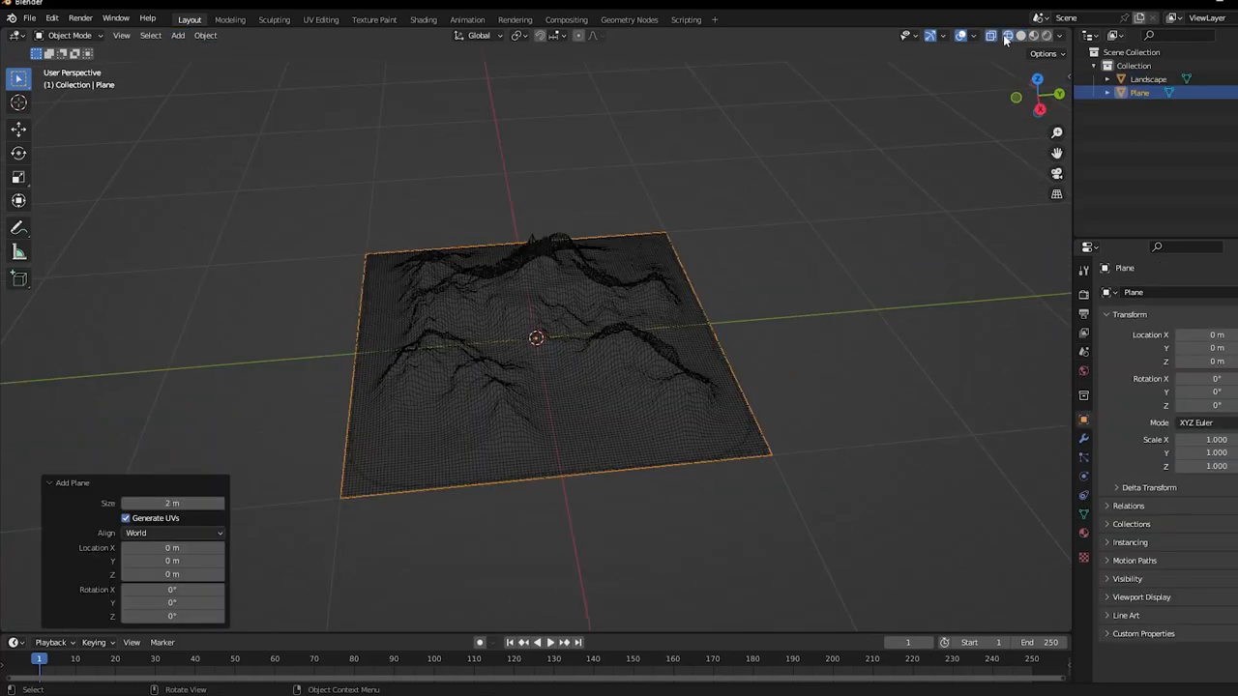
mouse_move(1007, 36)
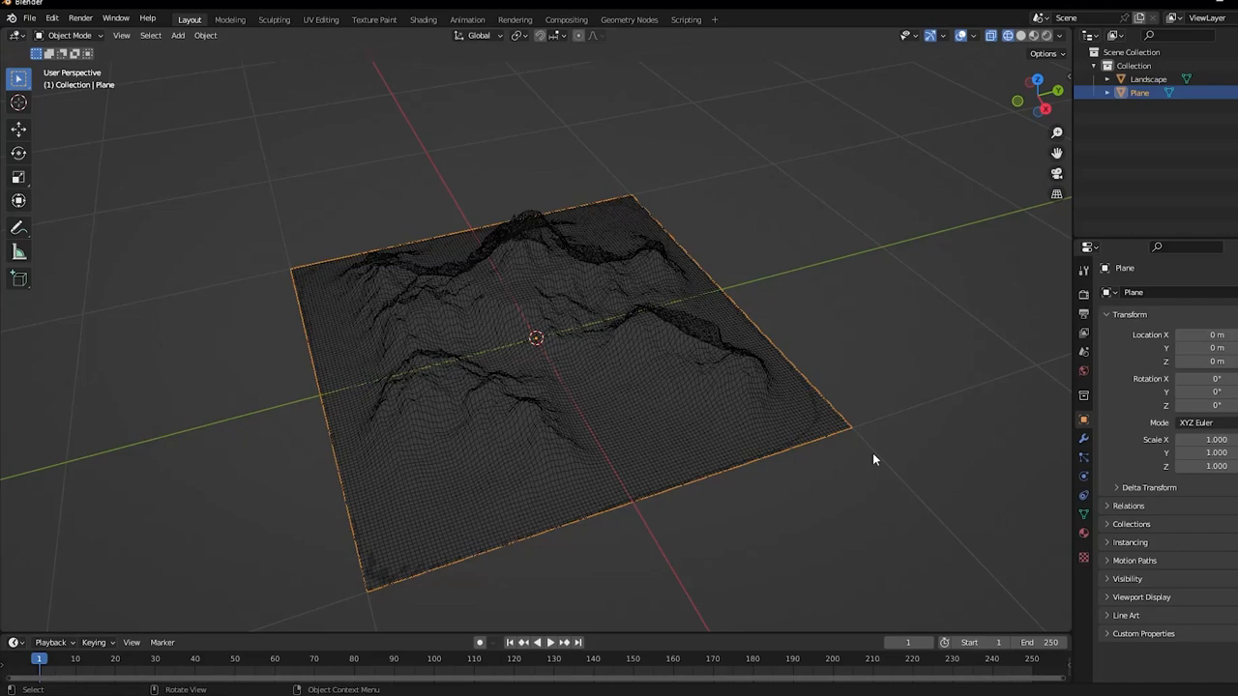
mouse_move(1083, 439)
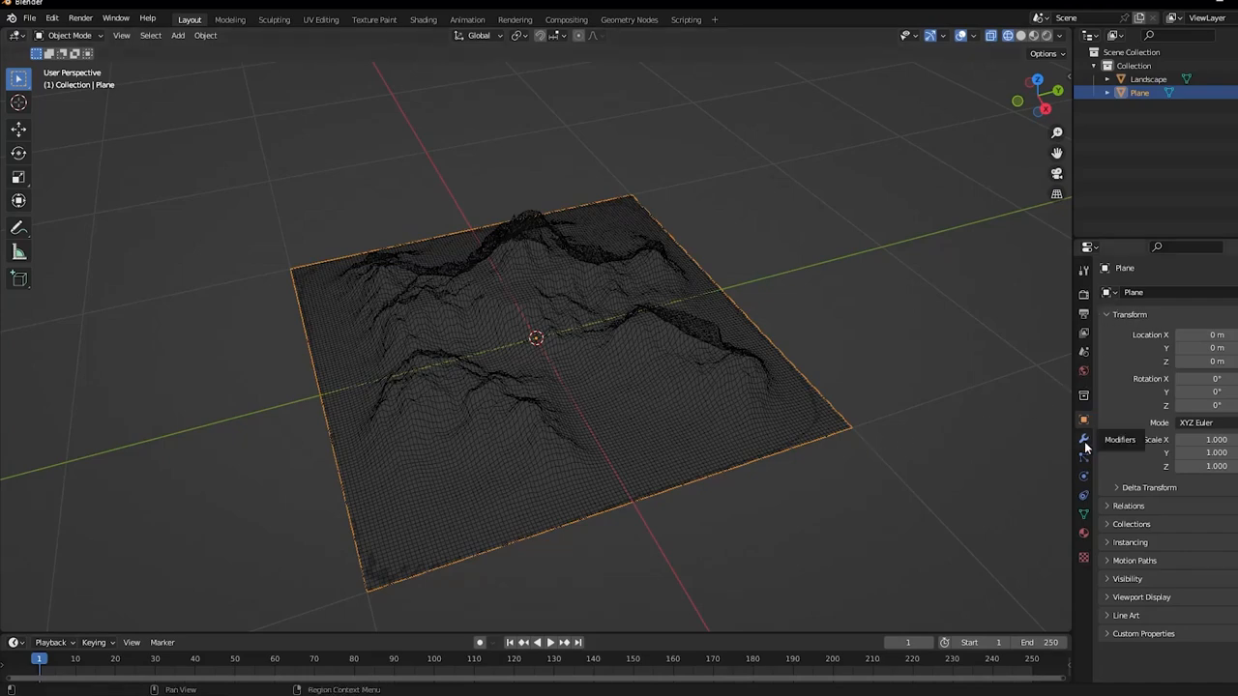
Give the plane an Array modifier with Constant Offset Z 0.016 m and Count 33.
click(1124, 292)
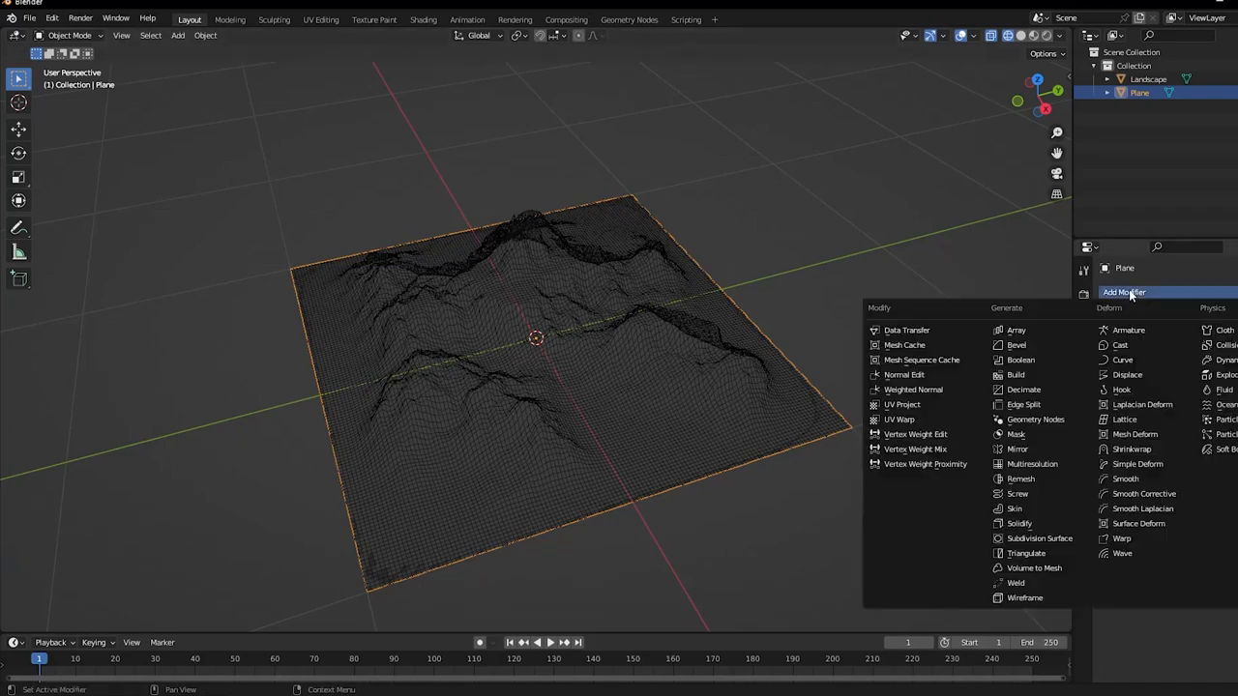
click(1017, 330)
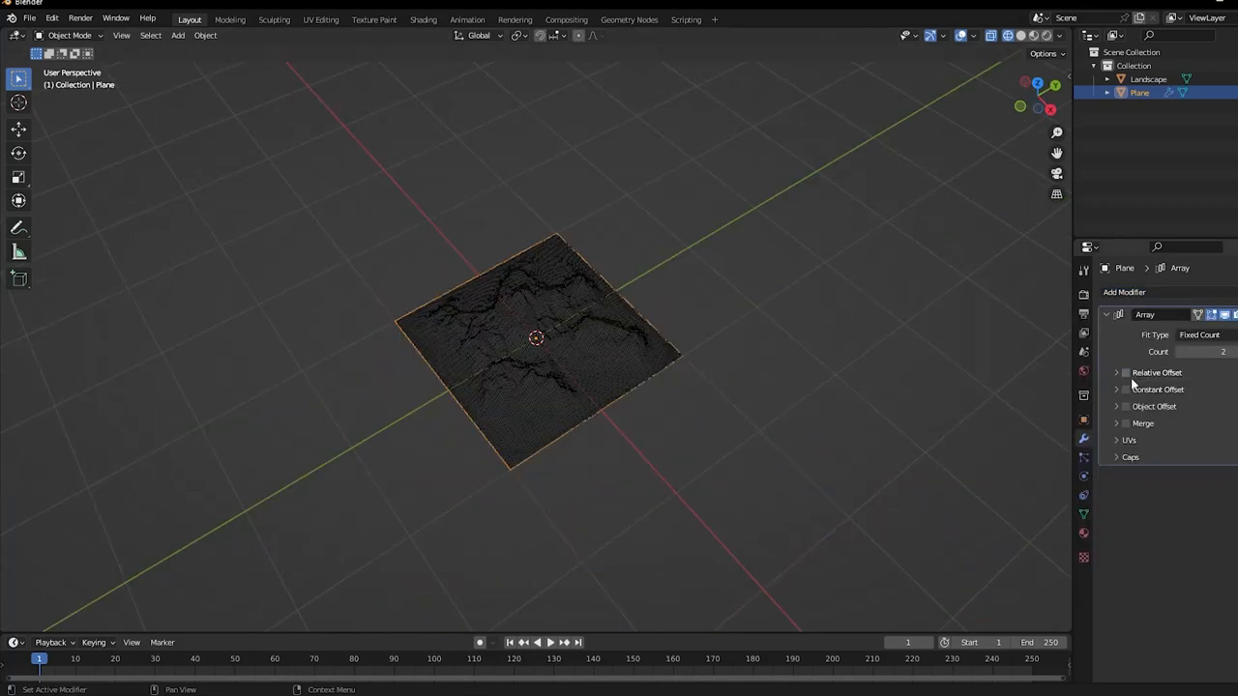
click(1125, 390)
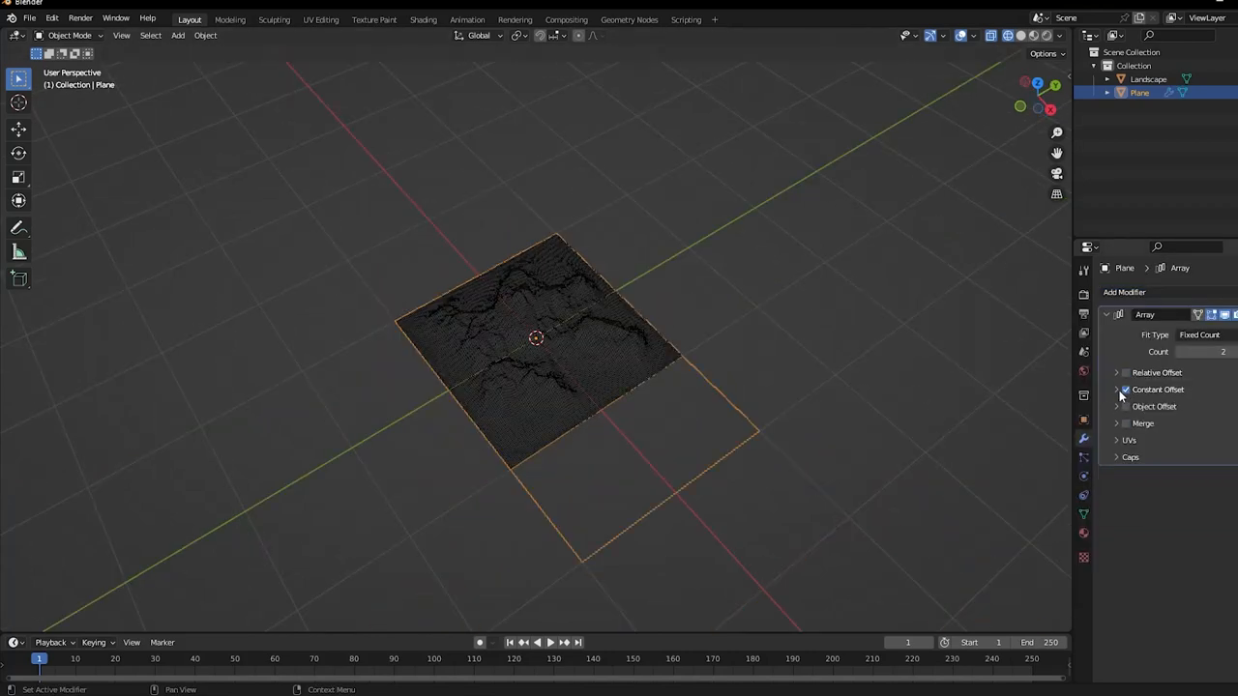
click(1117, 388)
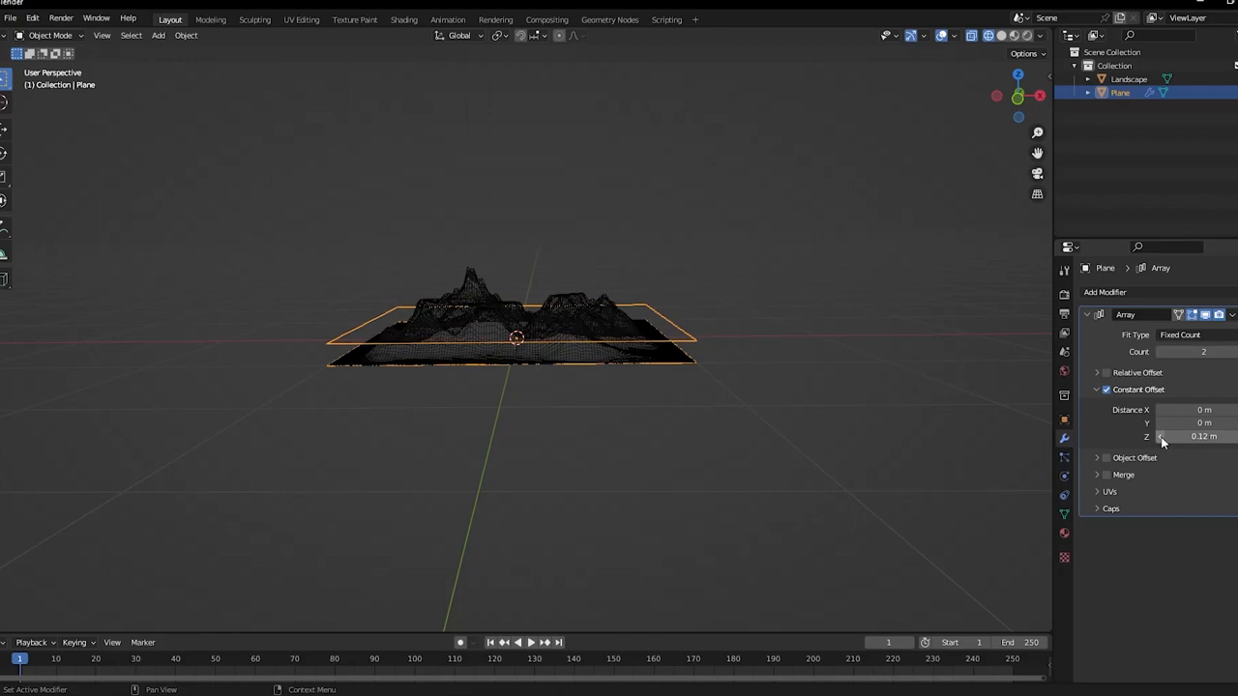
click(1128, 79)
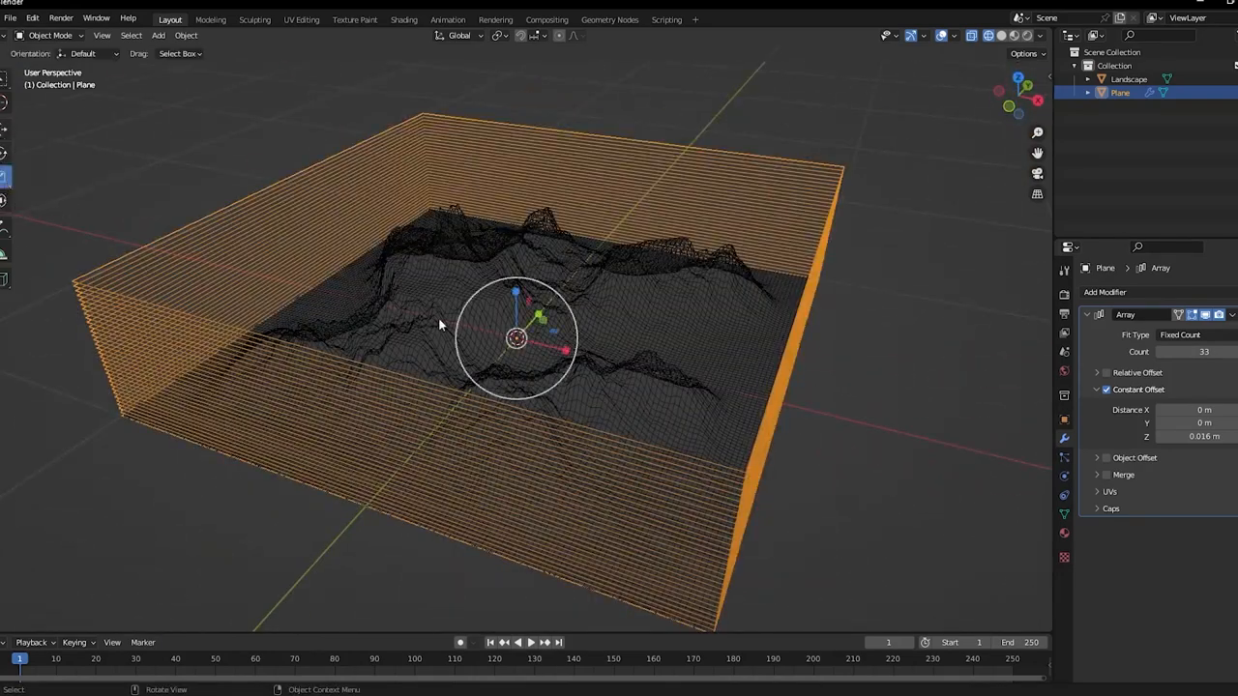
key(s)
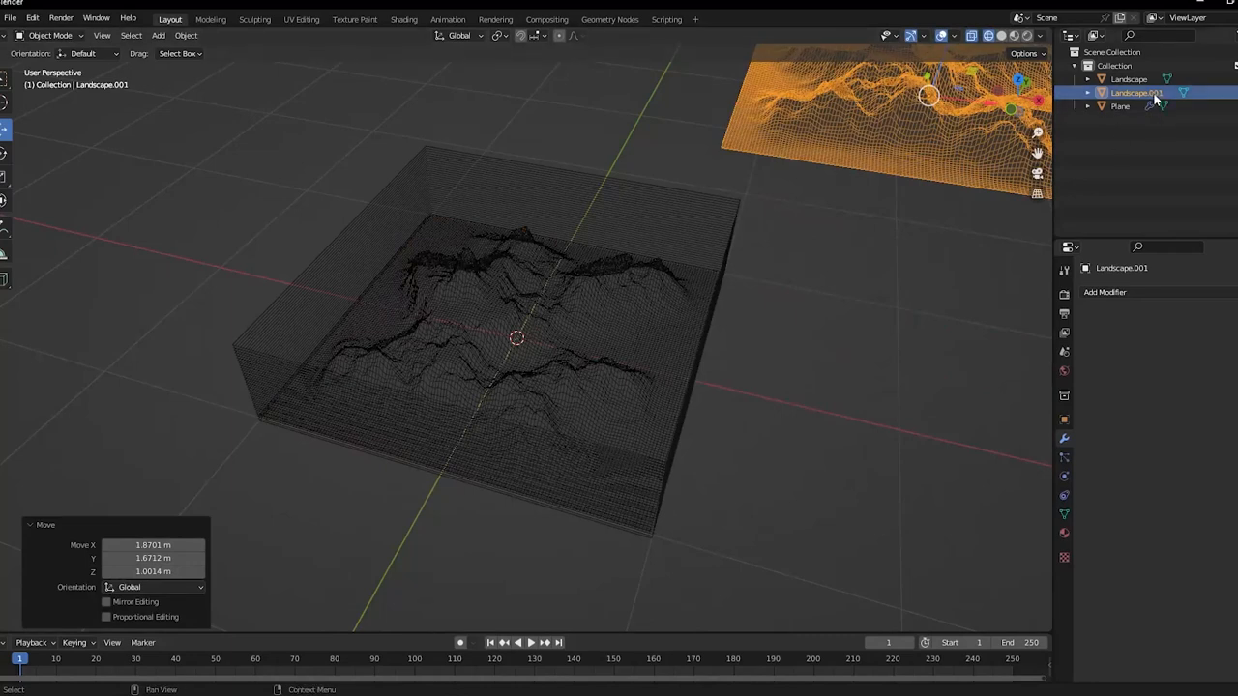
Rename the duplicate Landscape.copy and Boolean-intersect Landscape with Plane using the Fast solver.
double_click(1136, 91)
text(copy)
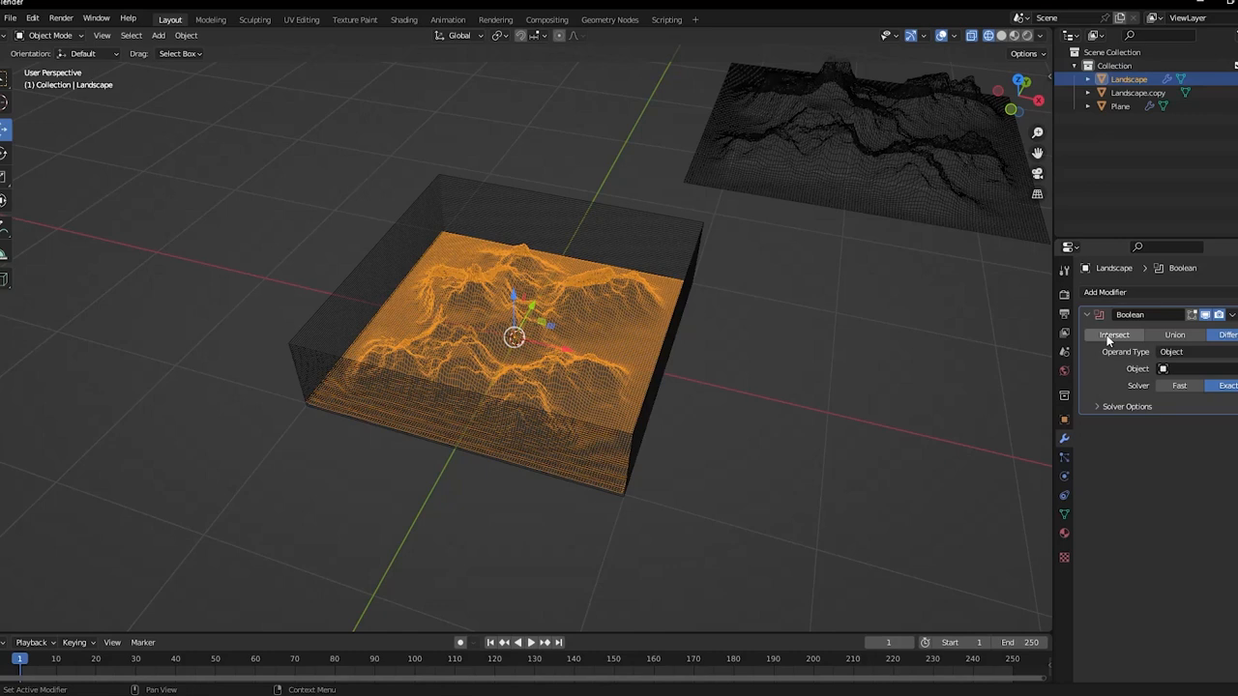
click(1113, 335)
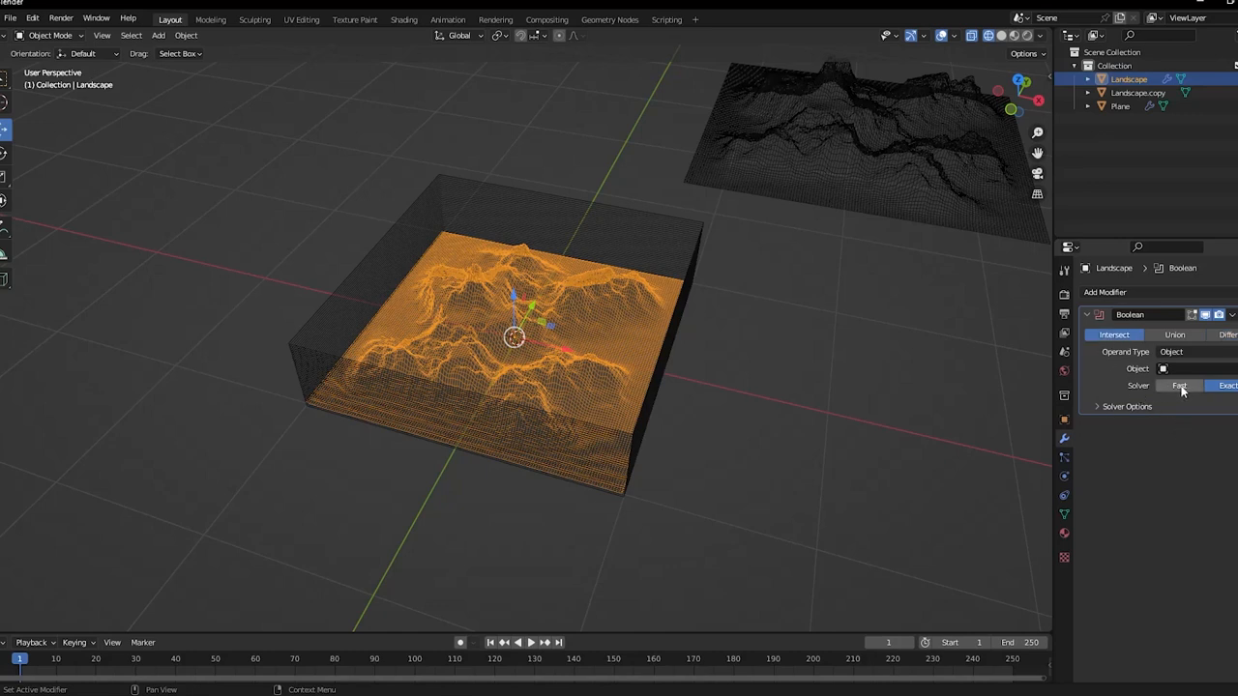
click(1179, 385)
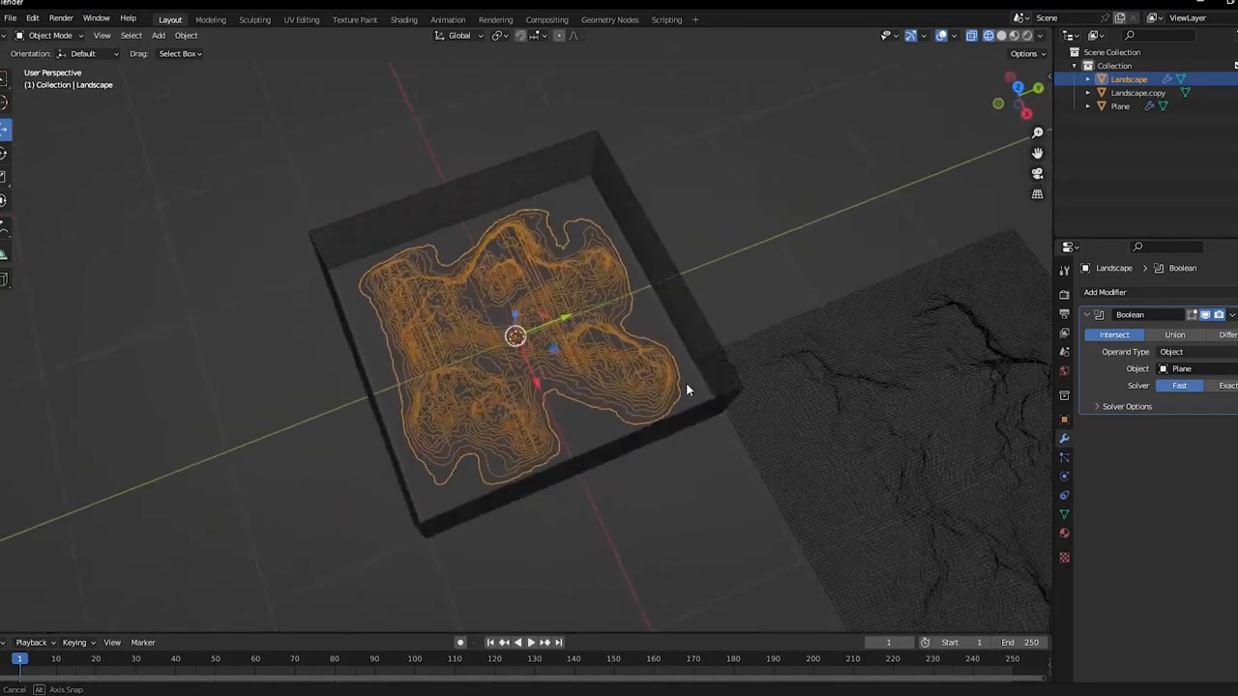
drag(687, 392, 630, 364)
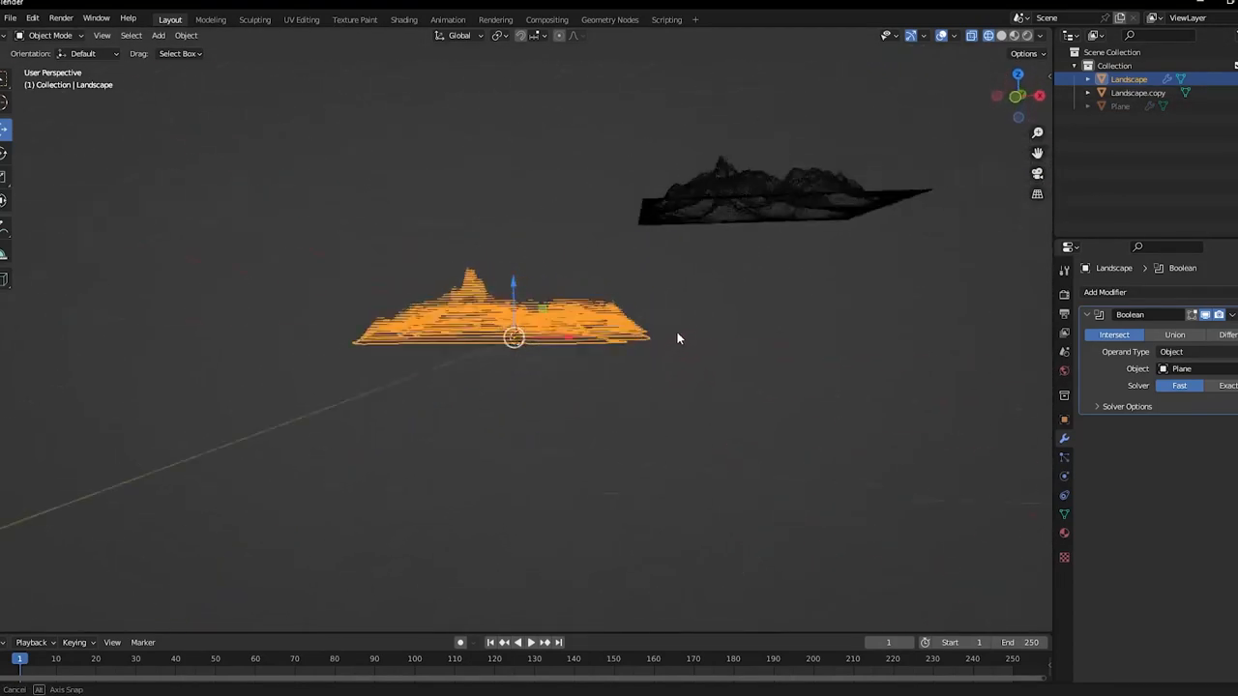
Orbit to look down on the contour slices with the plane stack hidden.
drag(677, 338, 649, 467)
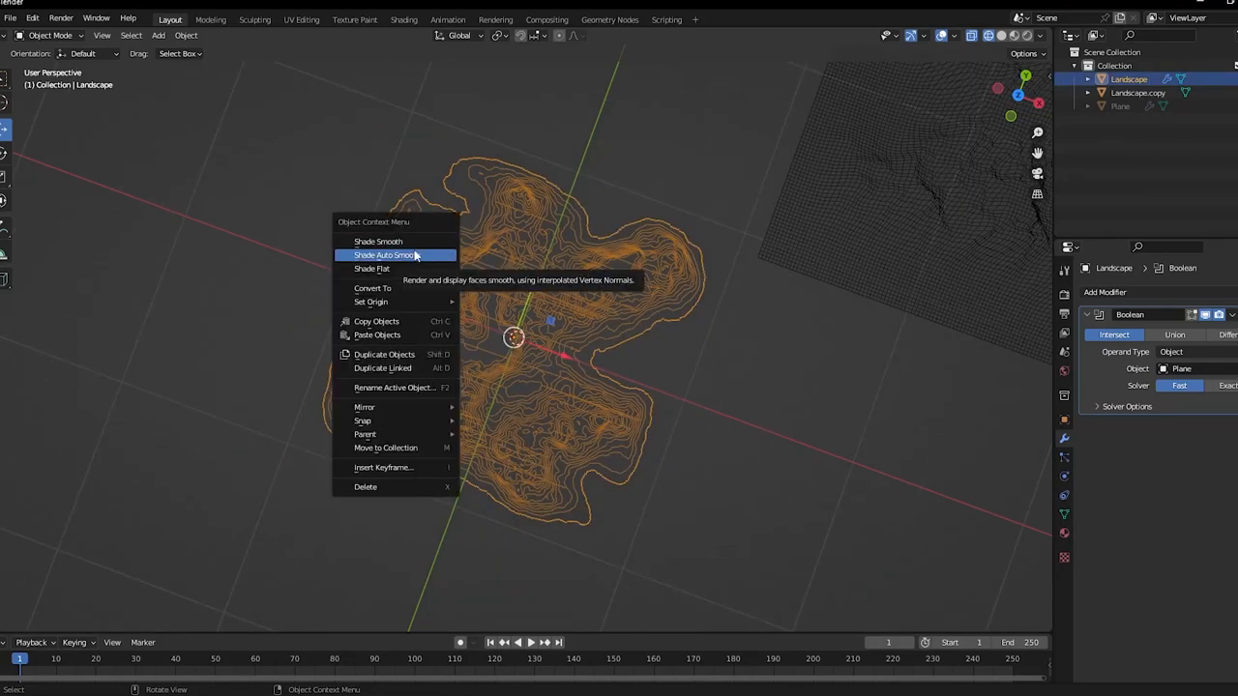
mouse_move(373, 289)
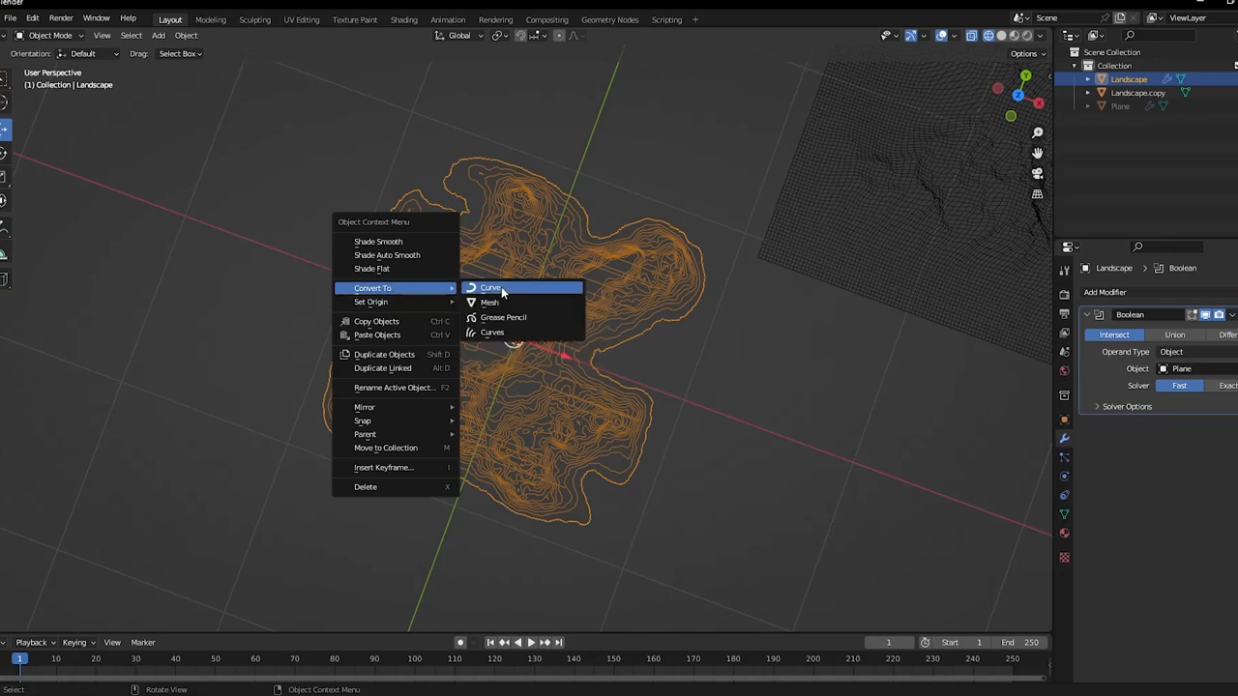
mouse_move(490, 288)
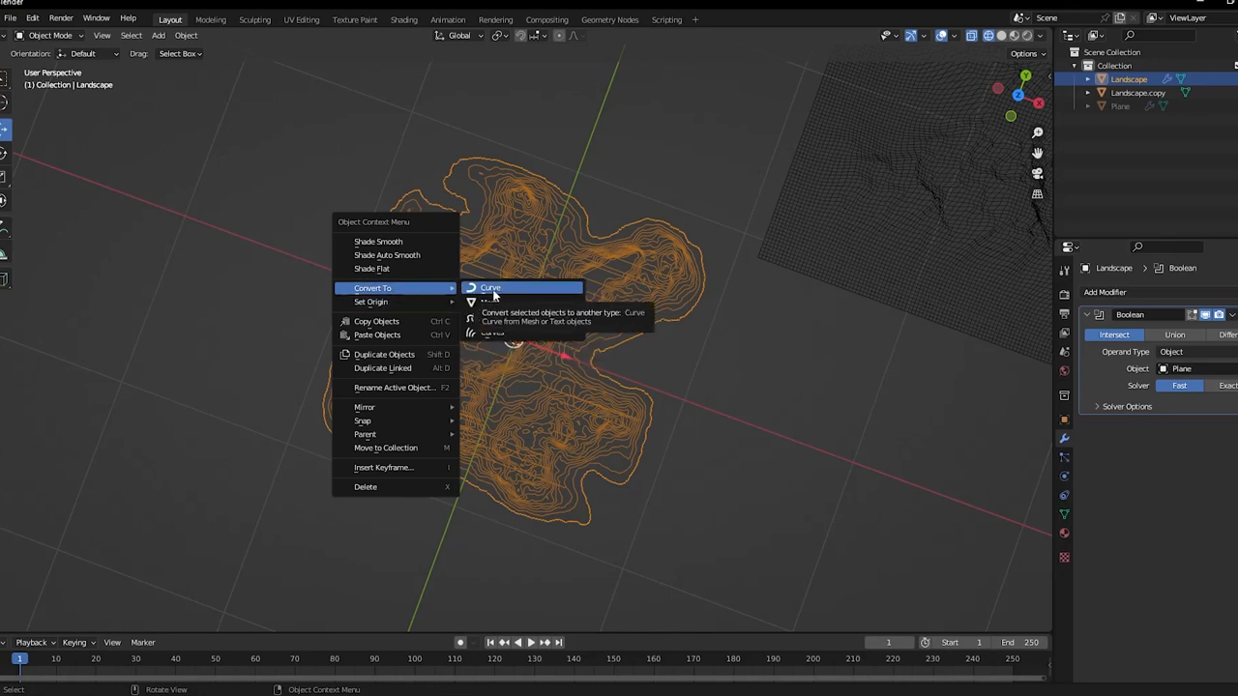
Convert the sliced landscape to a Curve and show its Object Data properties.
click(490, 287)
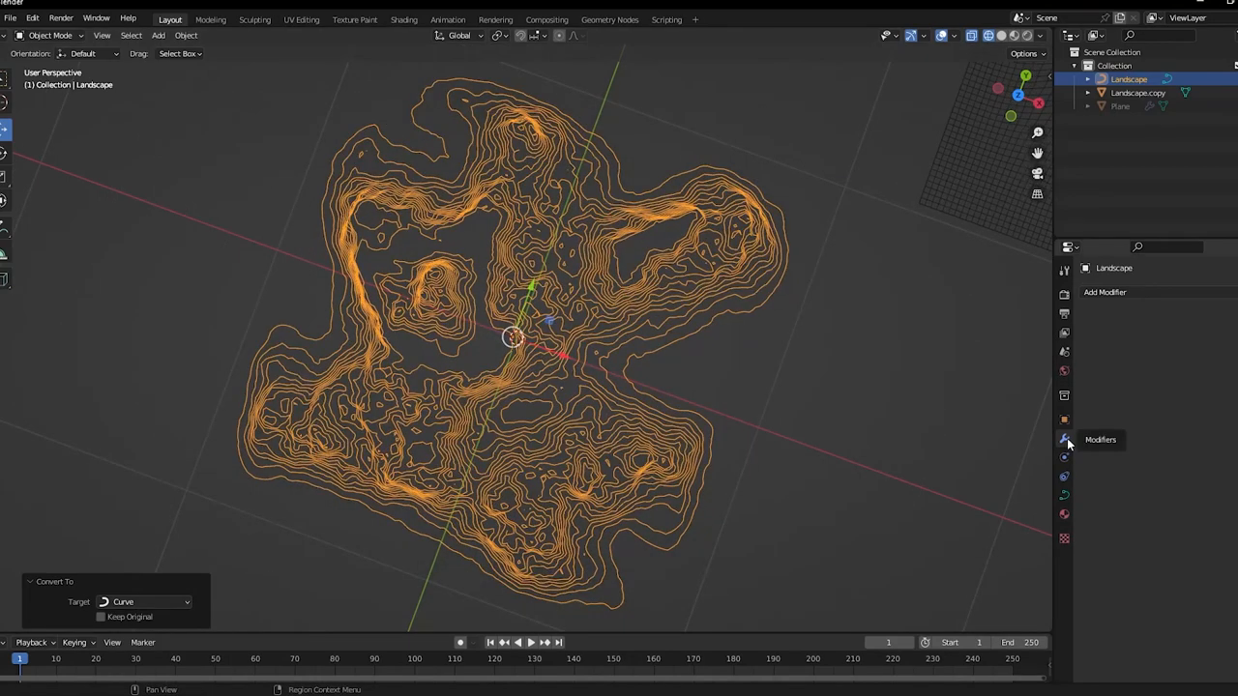
mouse_move(1064, 477)
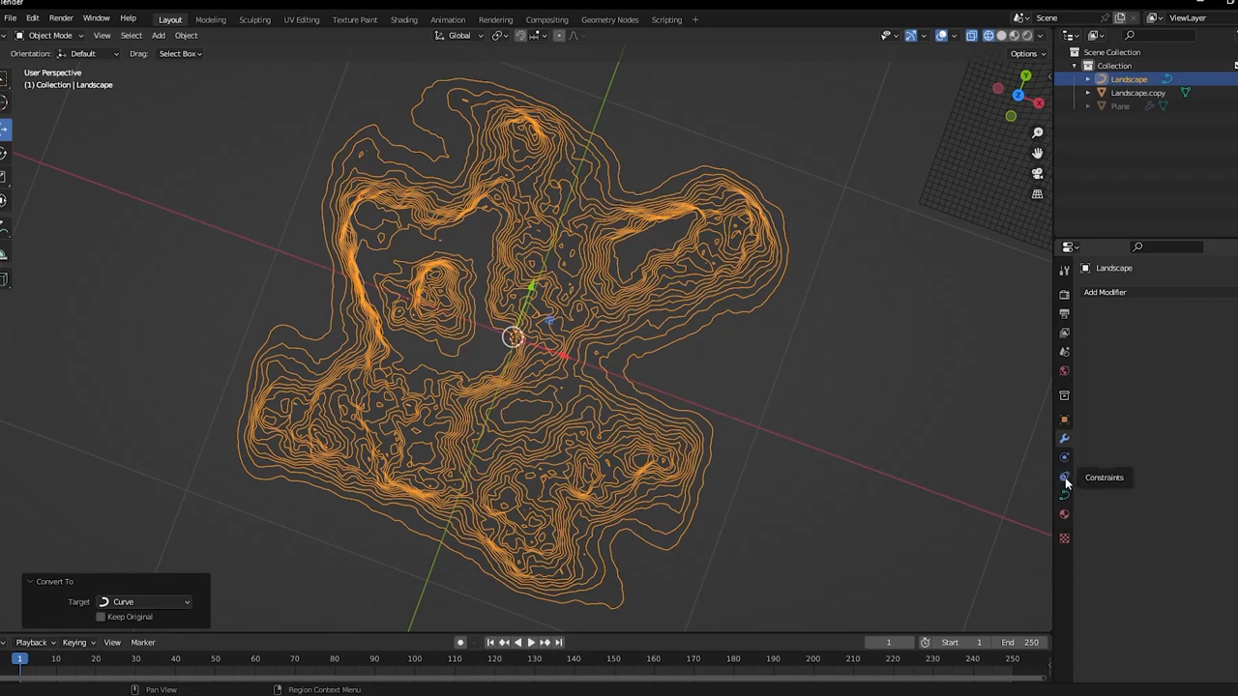
click(1064, 495)
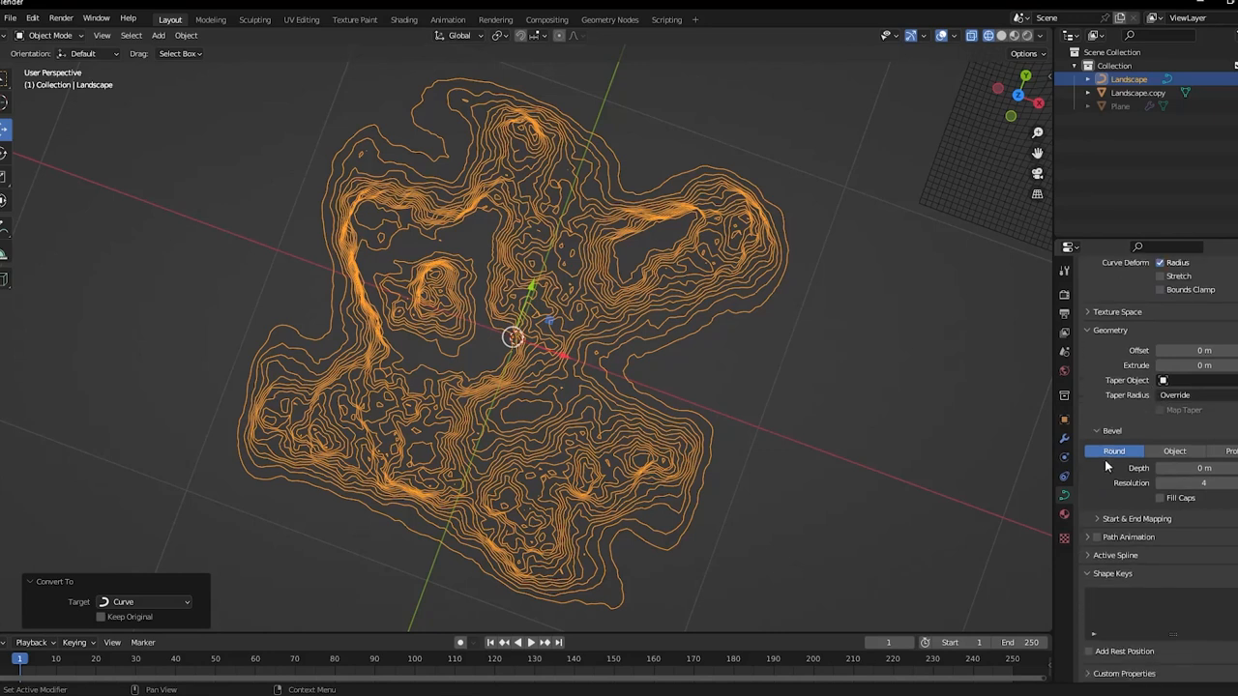
mouse_move(1120, 377)
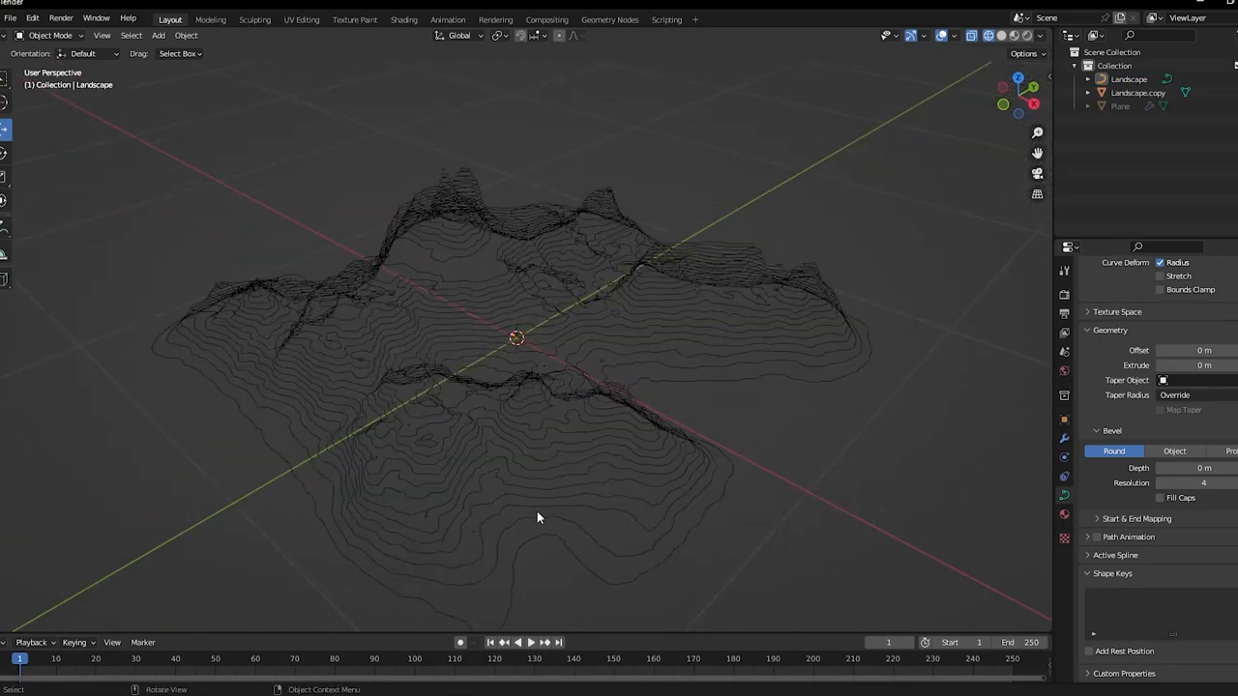
Expand Geometry > Bevel and start entering the Bevel Depth for the contour curves.
click(515, 335)
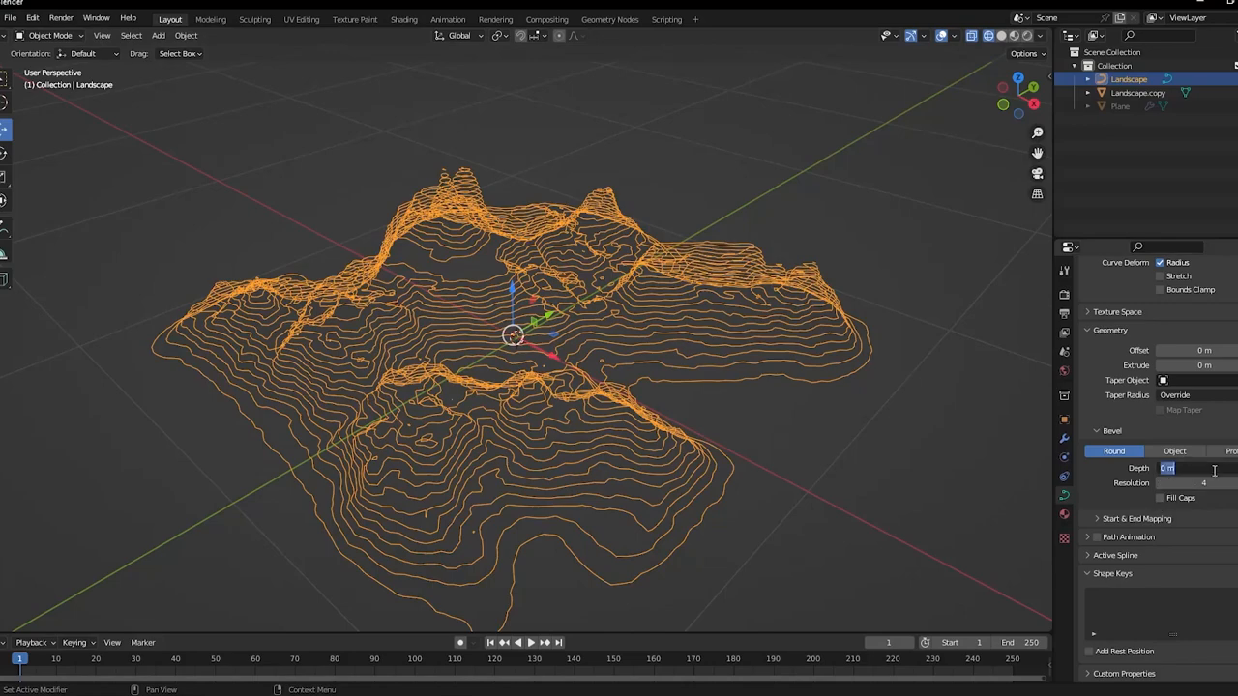